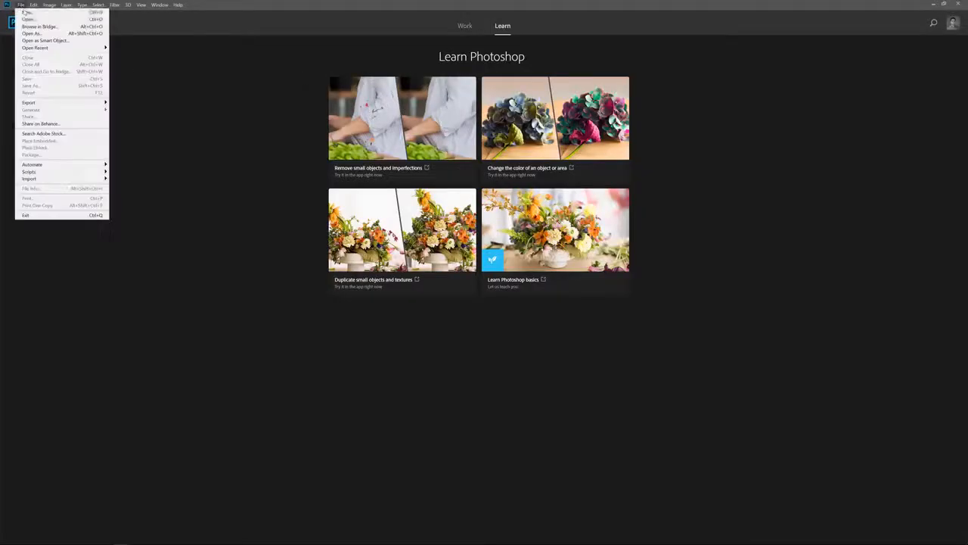
Create the 2000×500 transparent document with a black layer and export it via Save for Web (Legacy).
{"action": "left_click", "coordinate": [27, 12]}
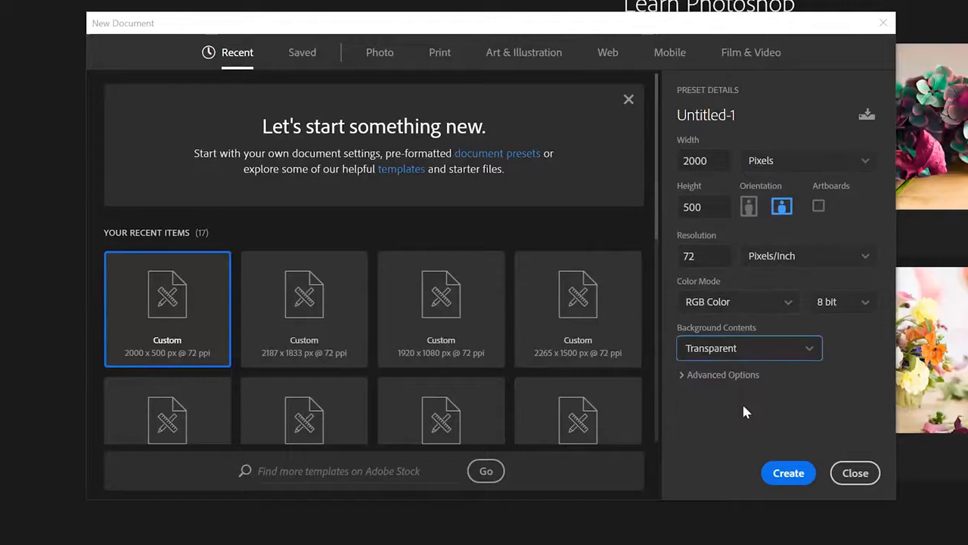
{"action": "left_click", "coordinate": [788, 472]}
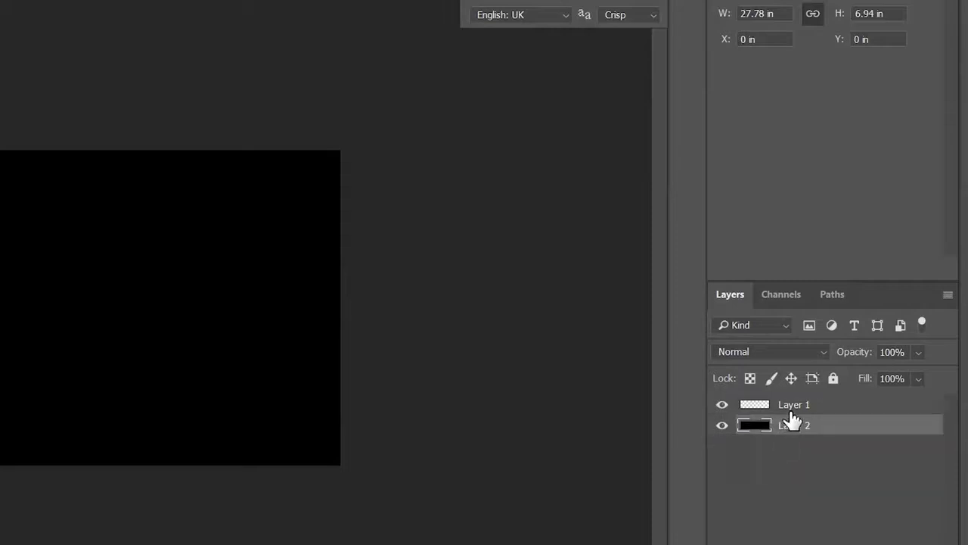
{"action": "left_click", "coordinate": [792, 404]}
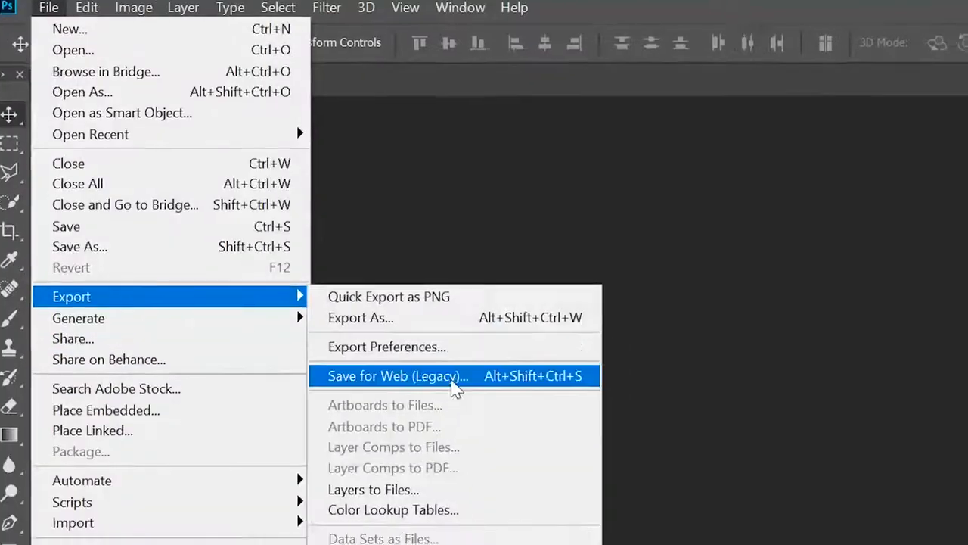
{"action": "left_click", "coordinate": [398, 375]}
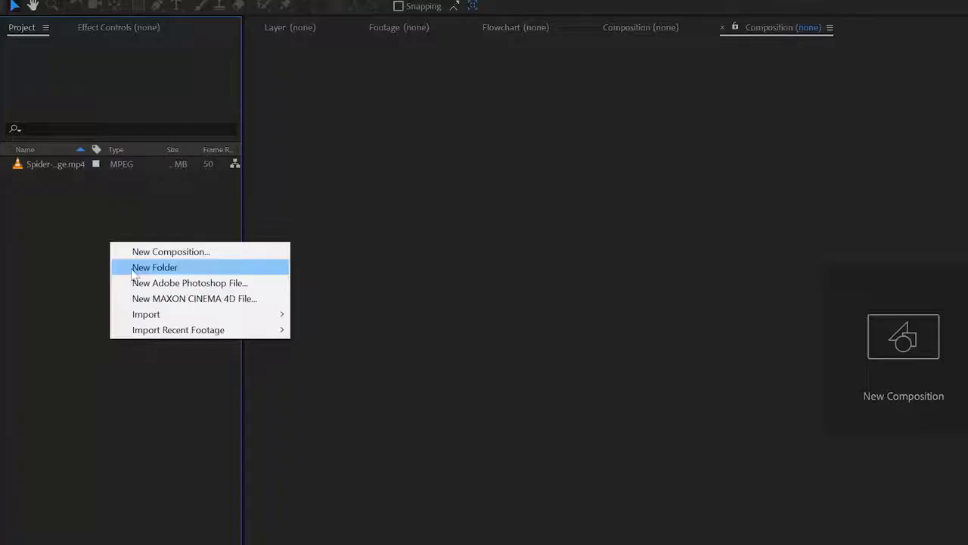
Import Spider-Web.png into the After Effects project.
{"action": "left_click", "coordinate": [145, 313]}
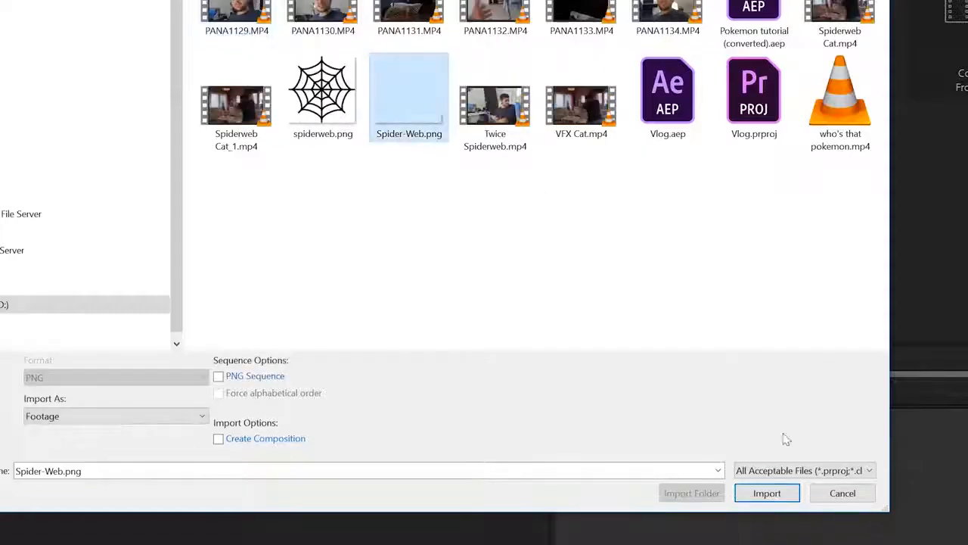
{"action": "left_click", "coordinate": [765, 493]}
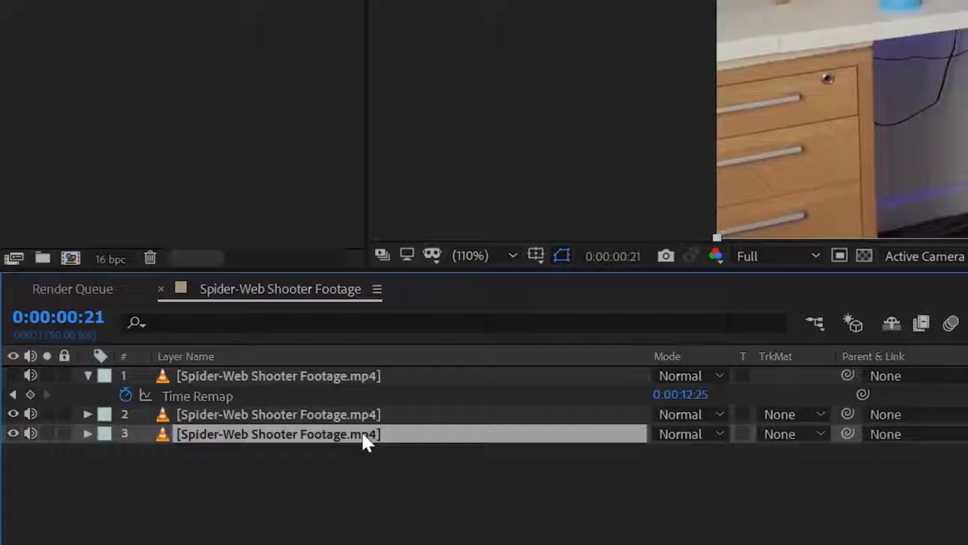
Name the layers 'Grab Bottle' and start 'Clean Plate Office'.
{"action": "type", "text": "Grab Bottle"}
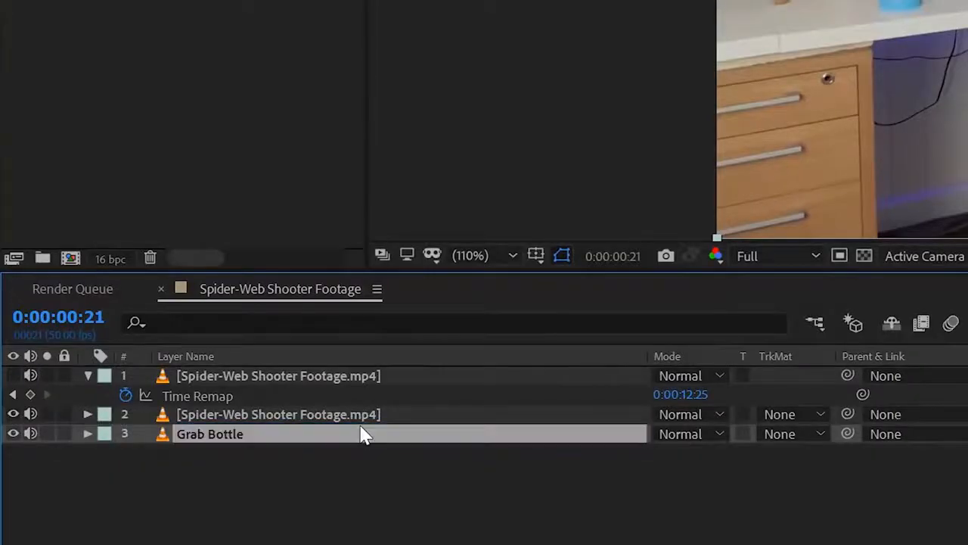
{"action": "type", "text": "Clean Plate Office"}
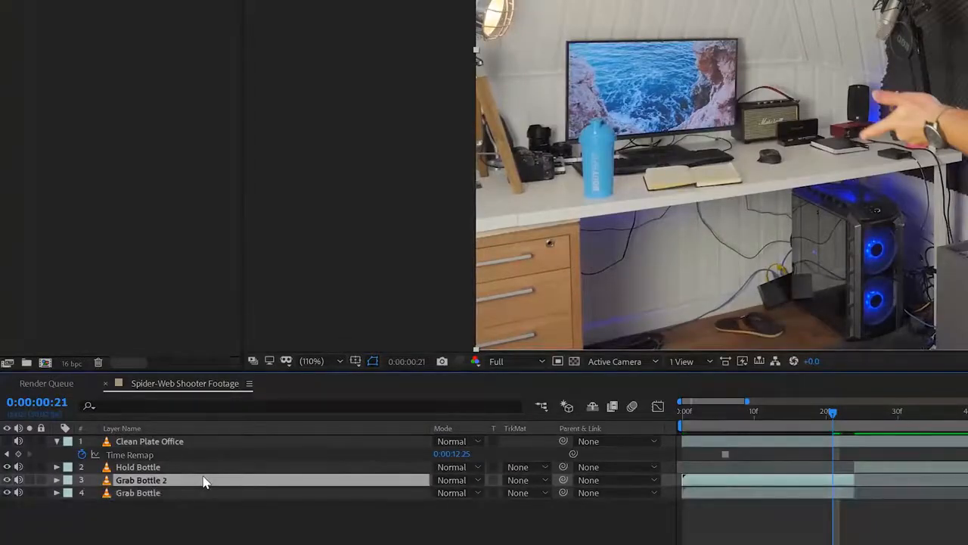
Freeze the Grab Bottle 2 layer on the current frame via Time > Freeze Frame.
{"action": "right_click", "coordinate": [141, 480]}
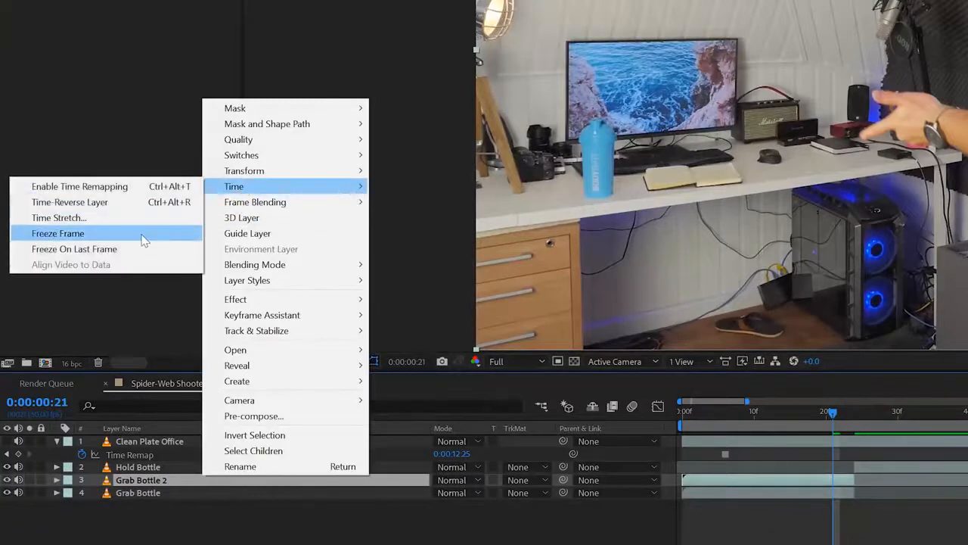
{"action": "left_click", "coordinate": [57, 233]}
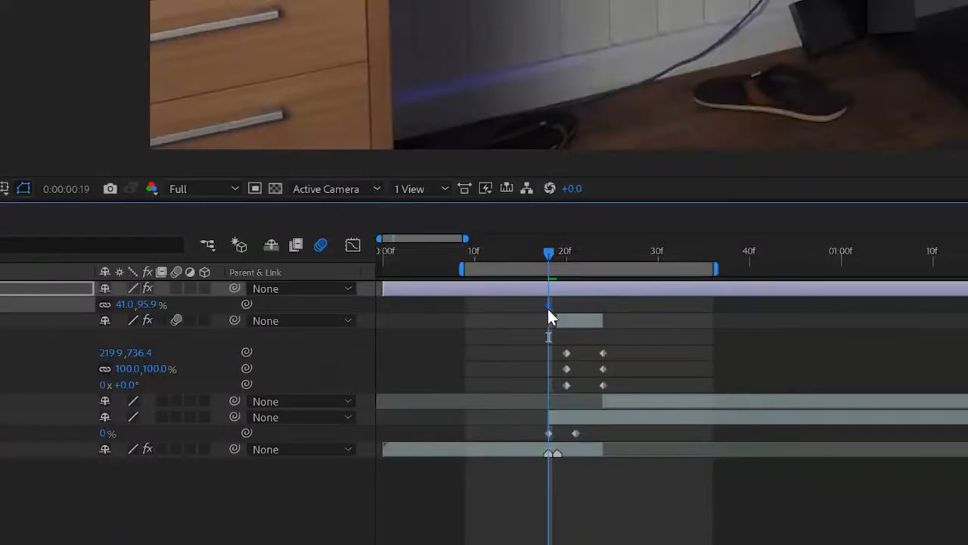
Select the web and bottle keyframes around frame 19 and apply Easy Ease.
{"action": "left_click_drag", "start_coordinate": [549, 306], "coordinate": [566, 306]}
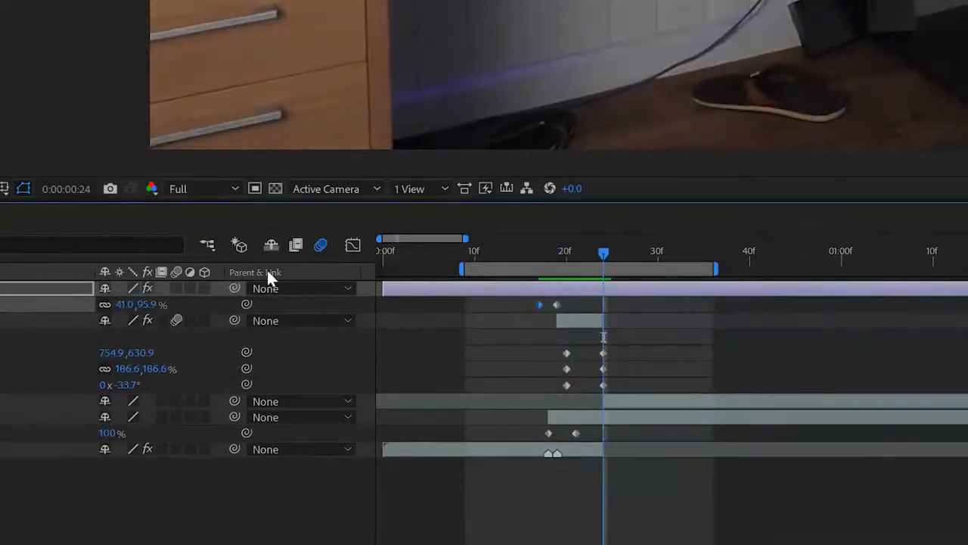
{"action": "left_click_drag", "start_coordinate": [603, 254], "coordinate": [548, 255]}
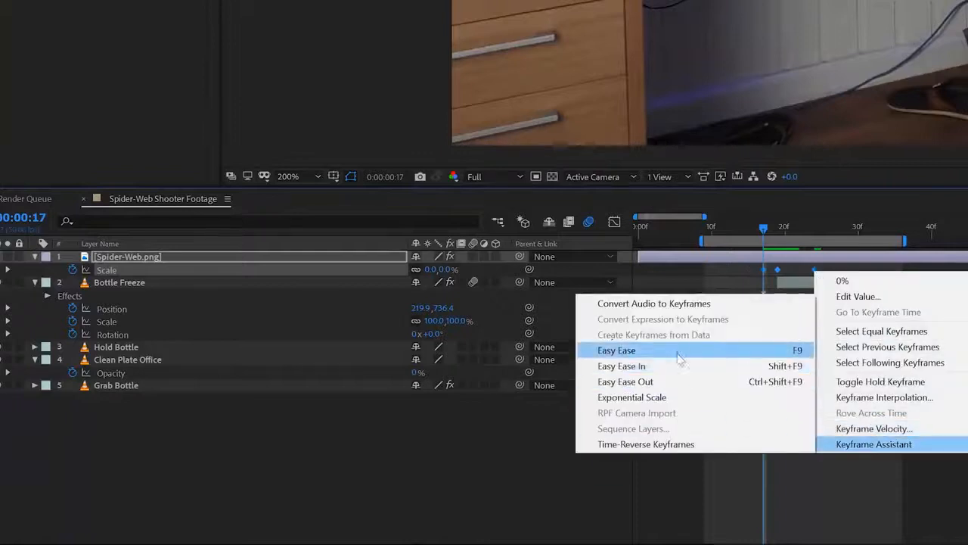
{"action": "left_click", "coordinate": [617, 350]}
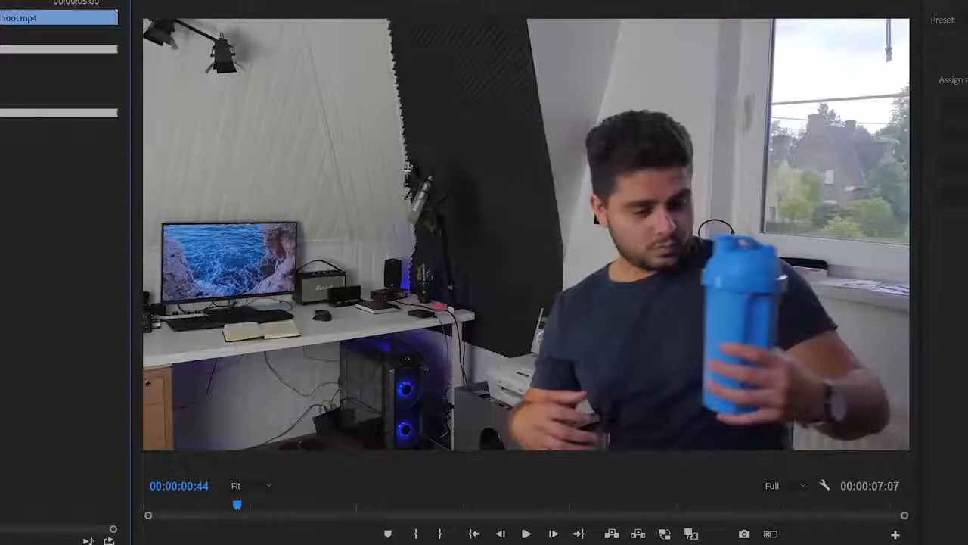
Jump the Source Monitor to the start of the bottle catch.
{"action": "left_click", "coordinate": [526, 532]}
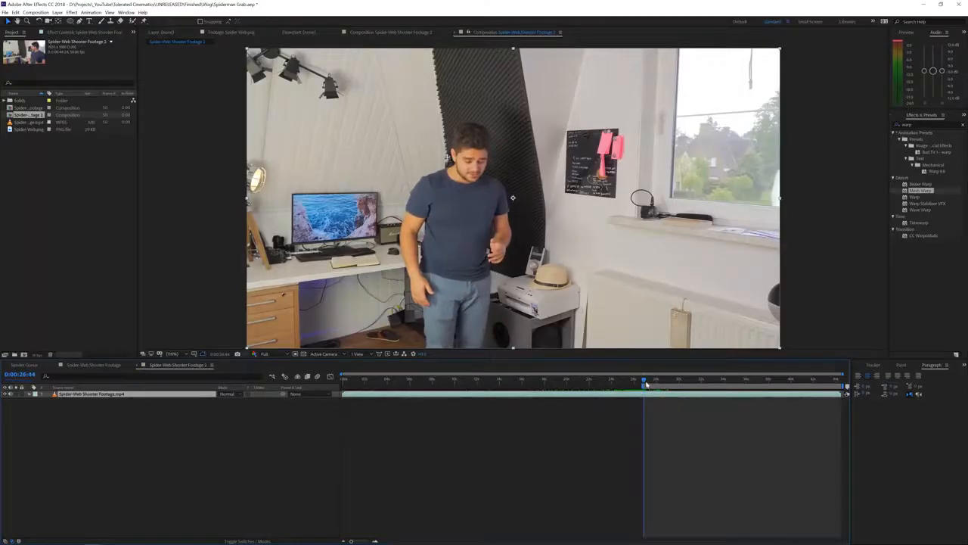
Scrub the Spider-Web Shooter Footage 2 comp to the web-shooting hand gesture.
{"action": "left_click", "coordinate": [672, 379]}
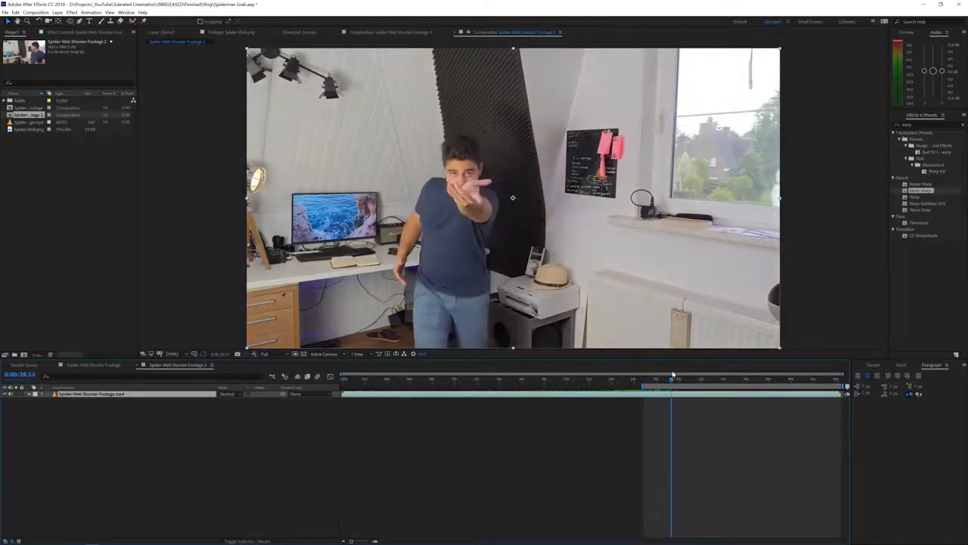
{"action": "left_click", "coordinate": [669, 378]}
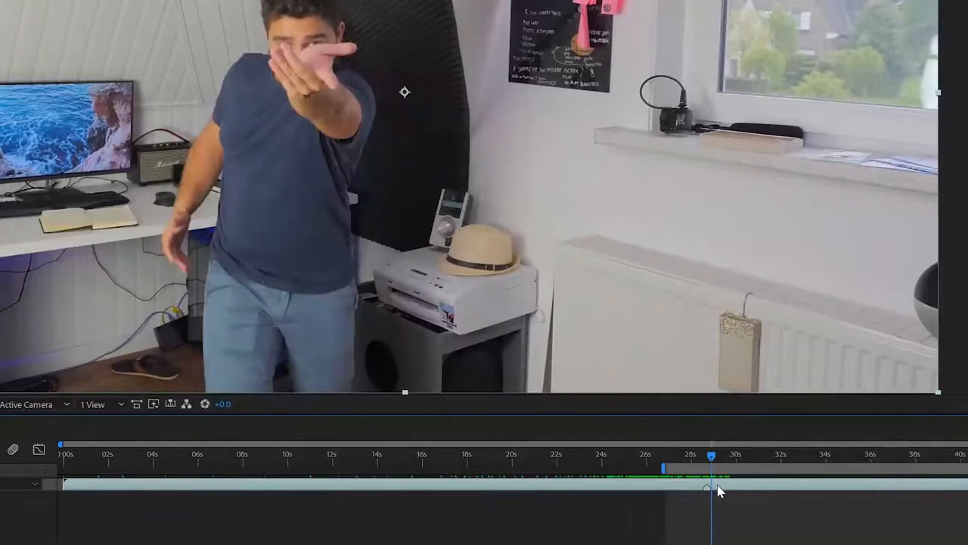
{"action": "mouse_move", "coordinate": [711, 461]}
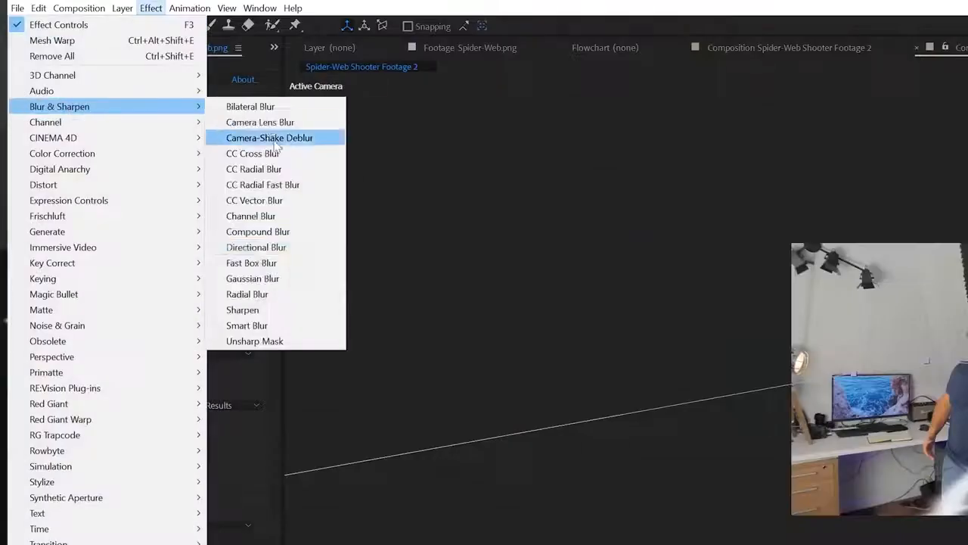
Apply a Blur & Sharpen effect to the second footage layer.
{"action": "left_click", "coordinate": [256, 247]}
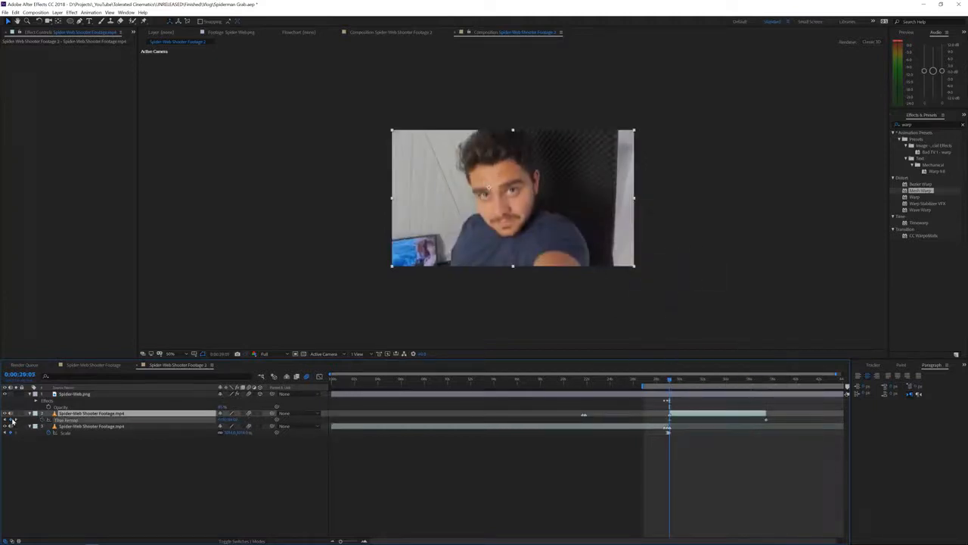
Shift the footage layer's keyframes later so the camera pull spans roughly 29–36 s.
{"action": "left_click", "coordinate": [677, 381]}
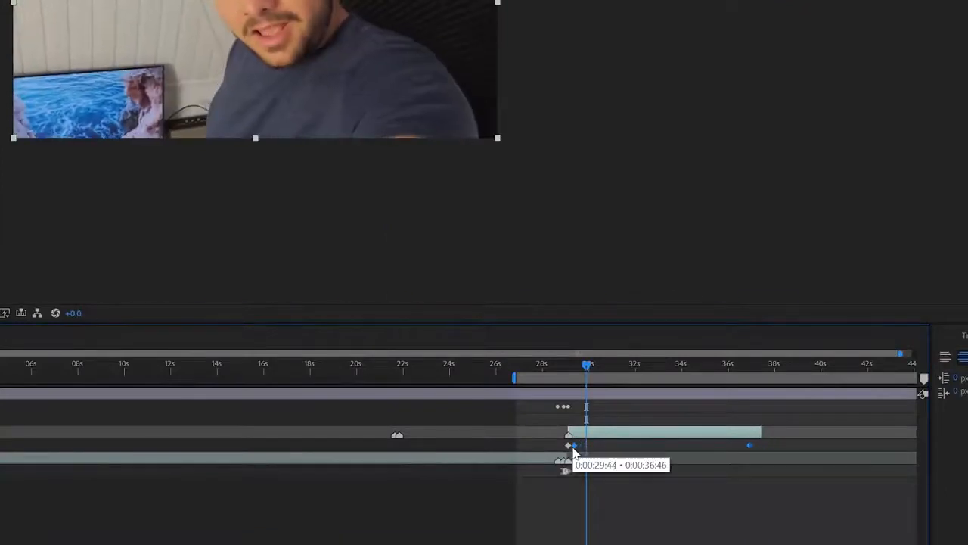
{"action": "left_click_drag", "start_coordinate": [587, 365], "coordinate": [749, 365]}
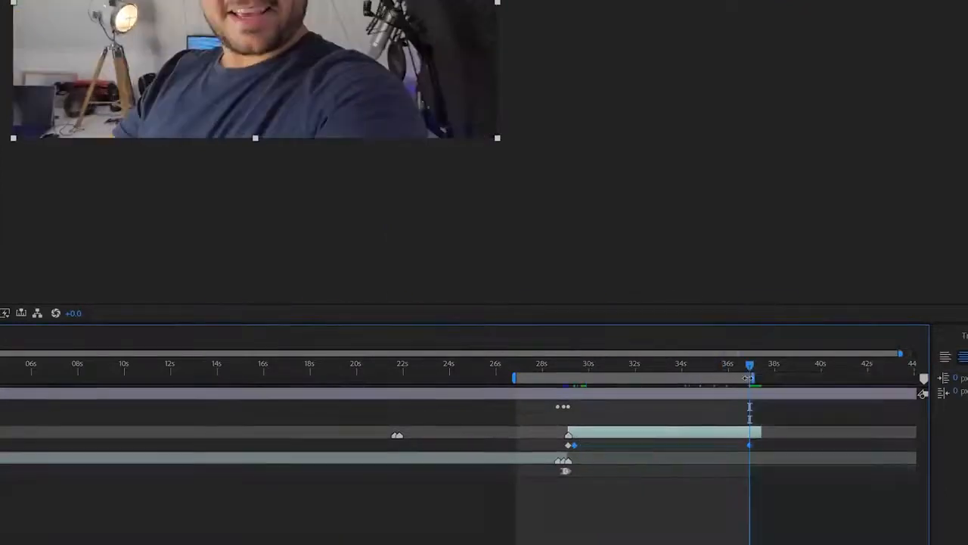